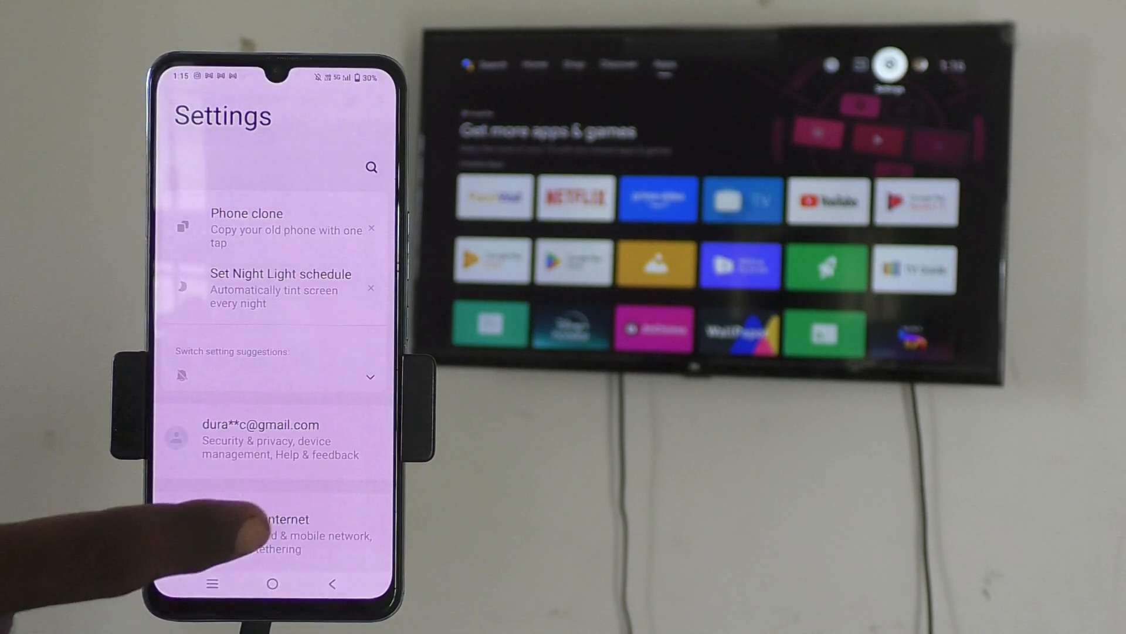
Switch on the phone's Wi-Fi hotspot from Network & internet > Hotspot & tethering
{"action": "left_click", "coordinate": [274, 533]}
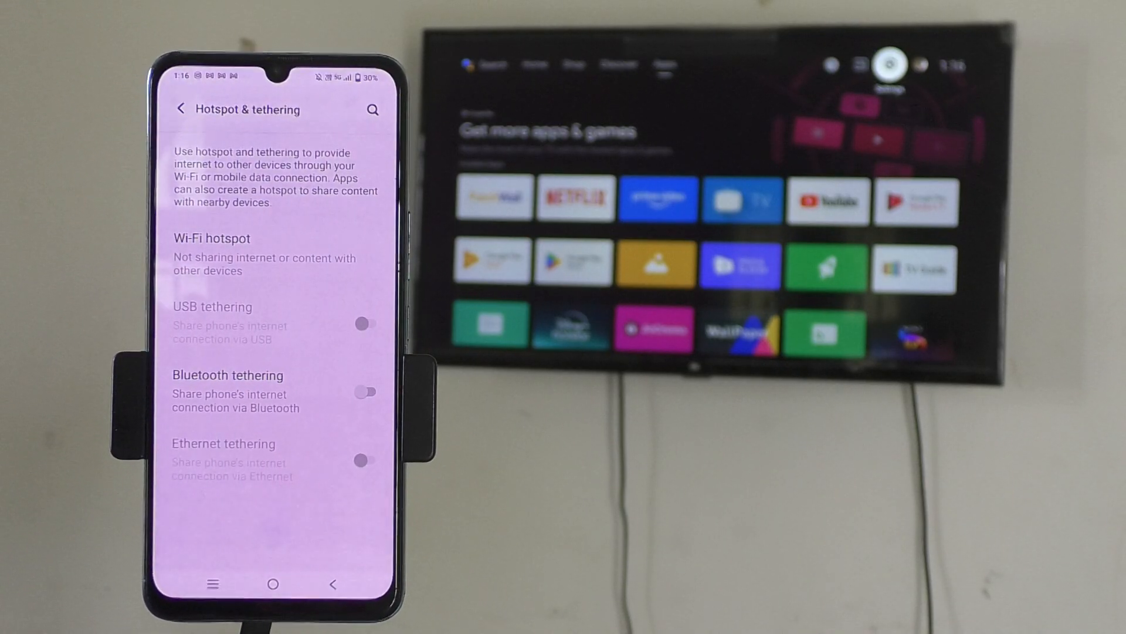
{"action": "left_click", "coordinate": [211, 238]}
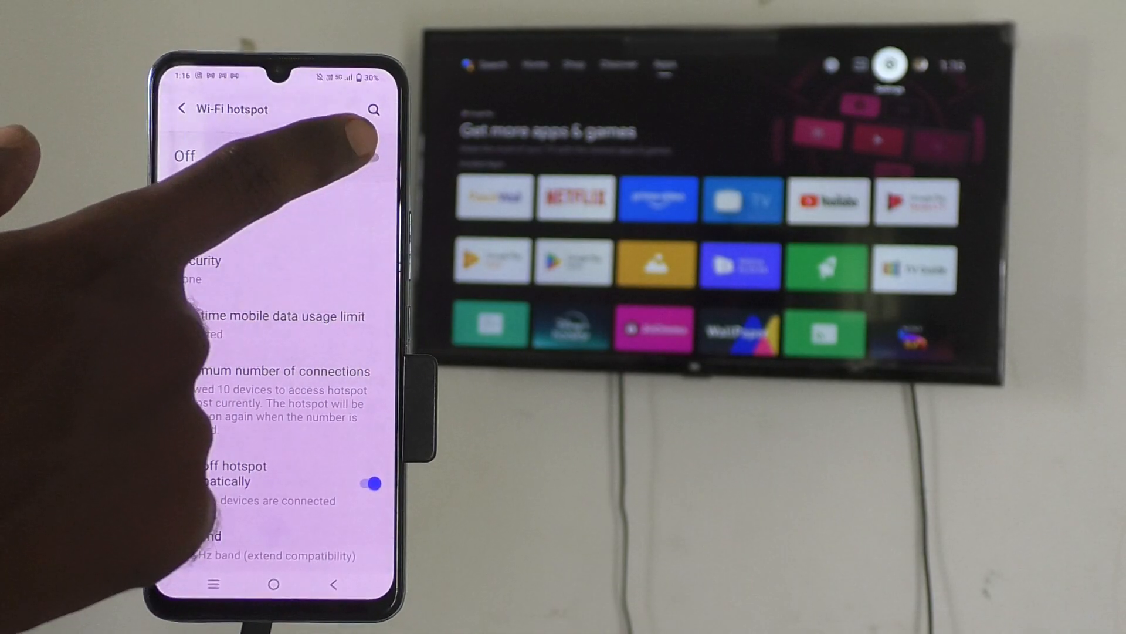
{"action": "left_click", "coordinate": [369, 157]}
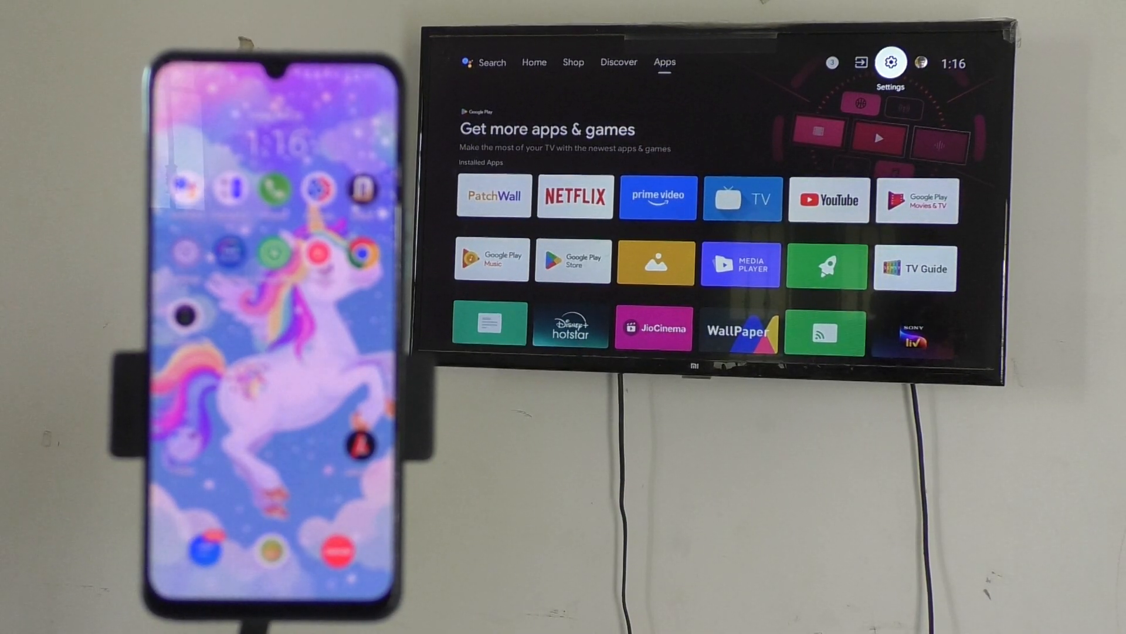
Turn on the TV's Wi-Fi in Network & Internet settings and join the Vivo V25 hotspot
{"action": "left_click", "coordinate": [891, 62]}
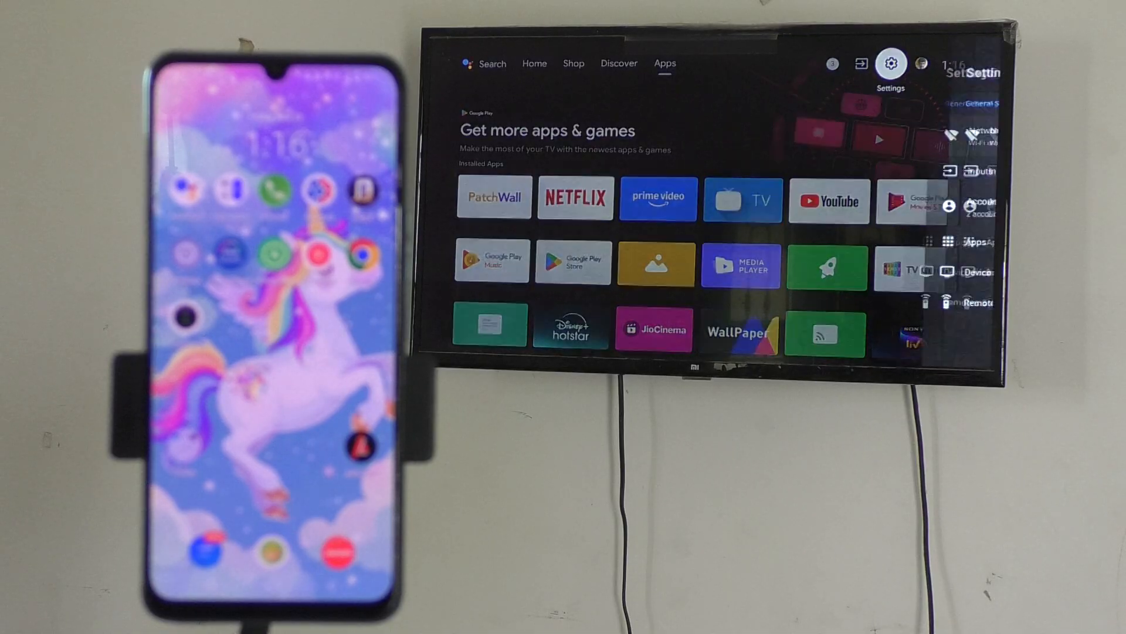
{"action": "left_click", "coordinate": [890, 62]}
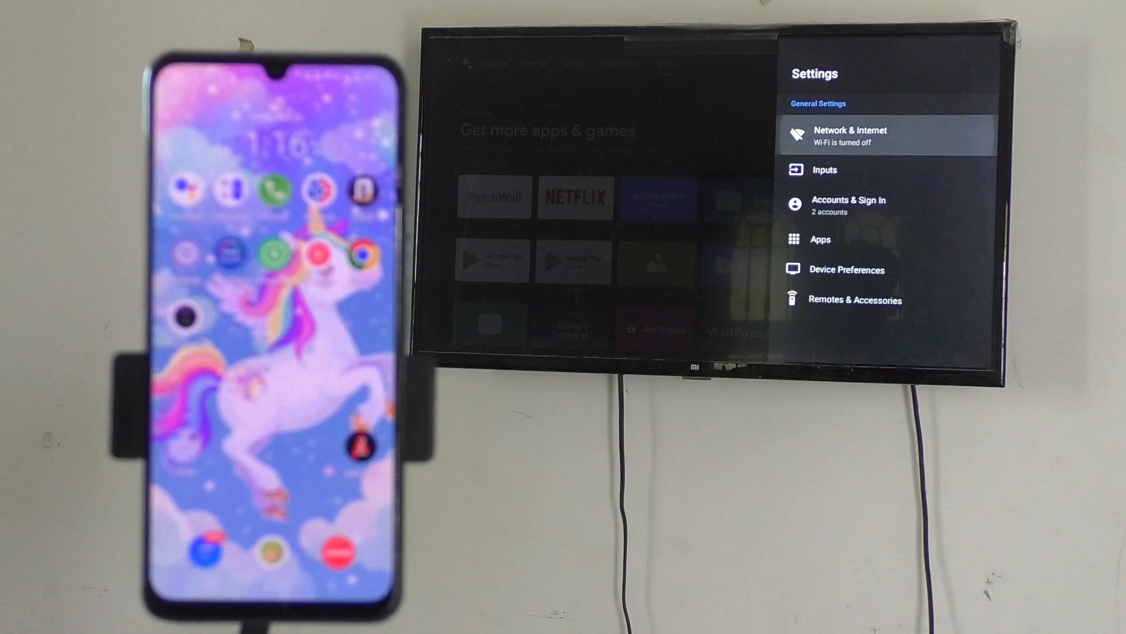
{"action": "left_click", "coordinate": [852, 135]}
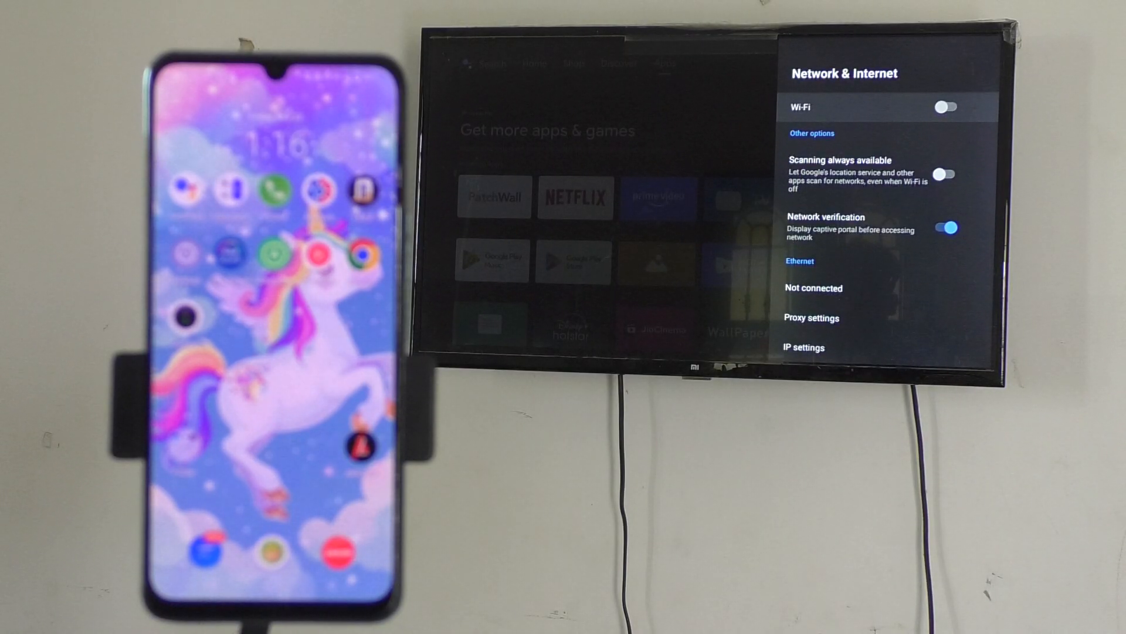
{"action": "left_click", "coordinate": [947, 107]}
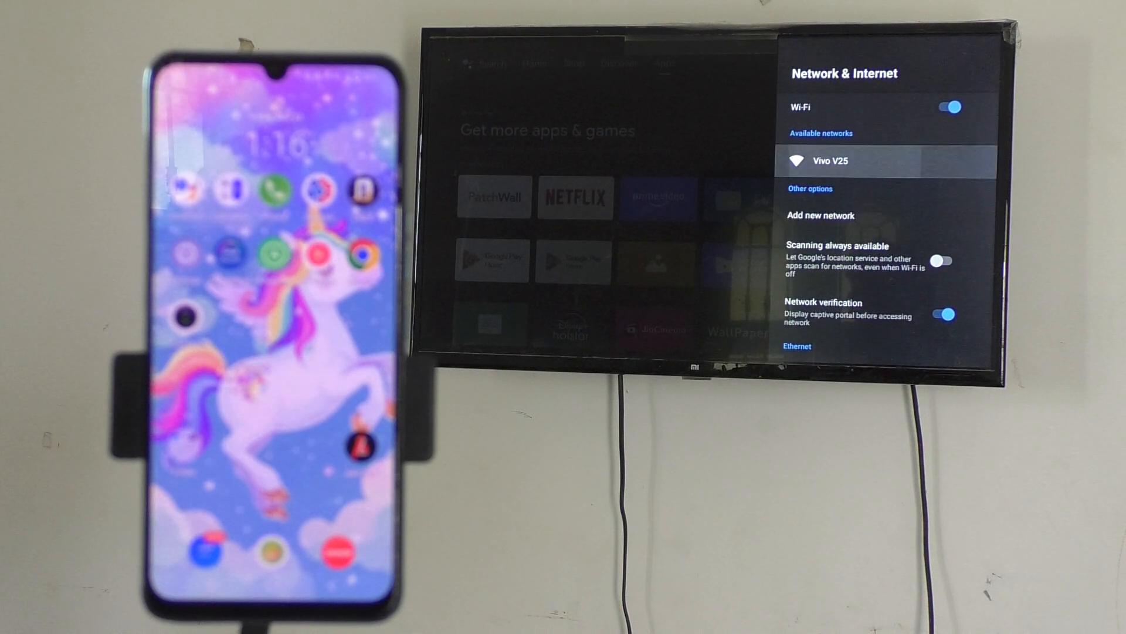
{"action": "left_click", "coordinate": [831, 161]}
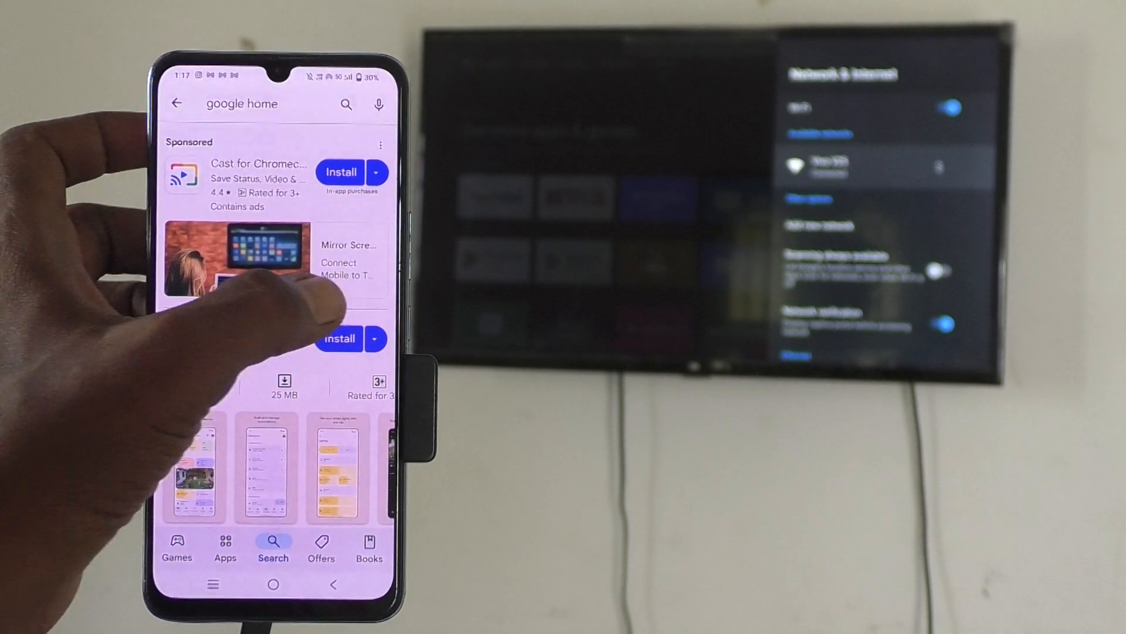
Install the Google Home app from its Play Store listing
{"action": "left_click", "coordinate": [339, 338]}
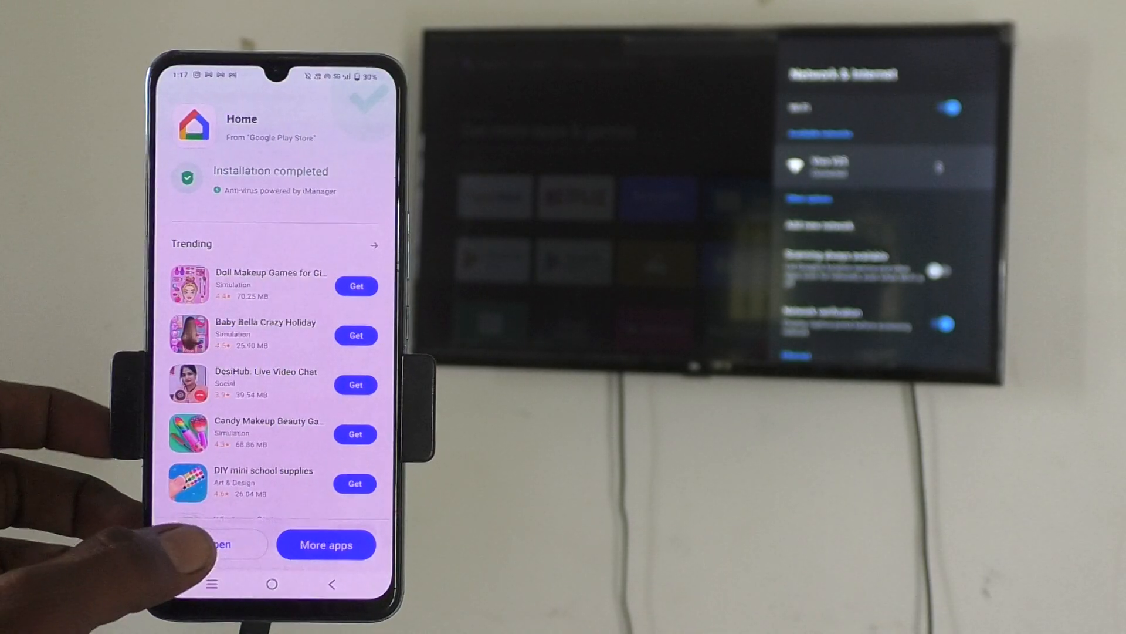
Launch Google Home, allow notifications and sign in with the chosen Google account
{"action": "left_click", "coordinate": [224, 544]}
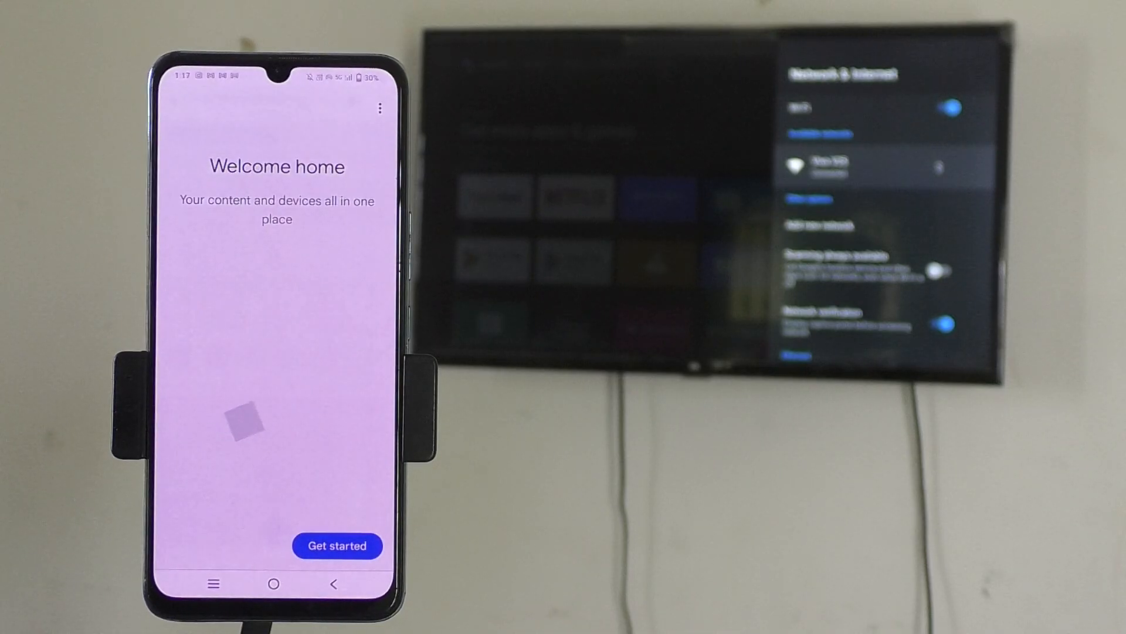
{"action": "left_click", "coordinate": [337, 546]}
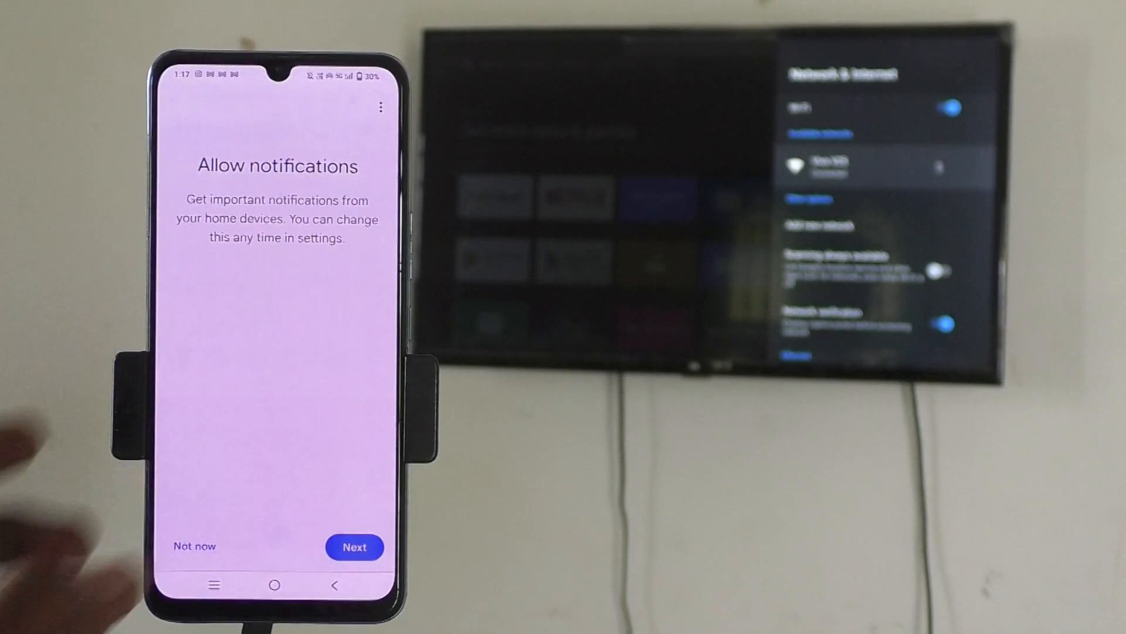
{"action": "left_click", "coordinate": [353, 547]}
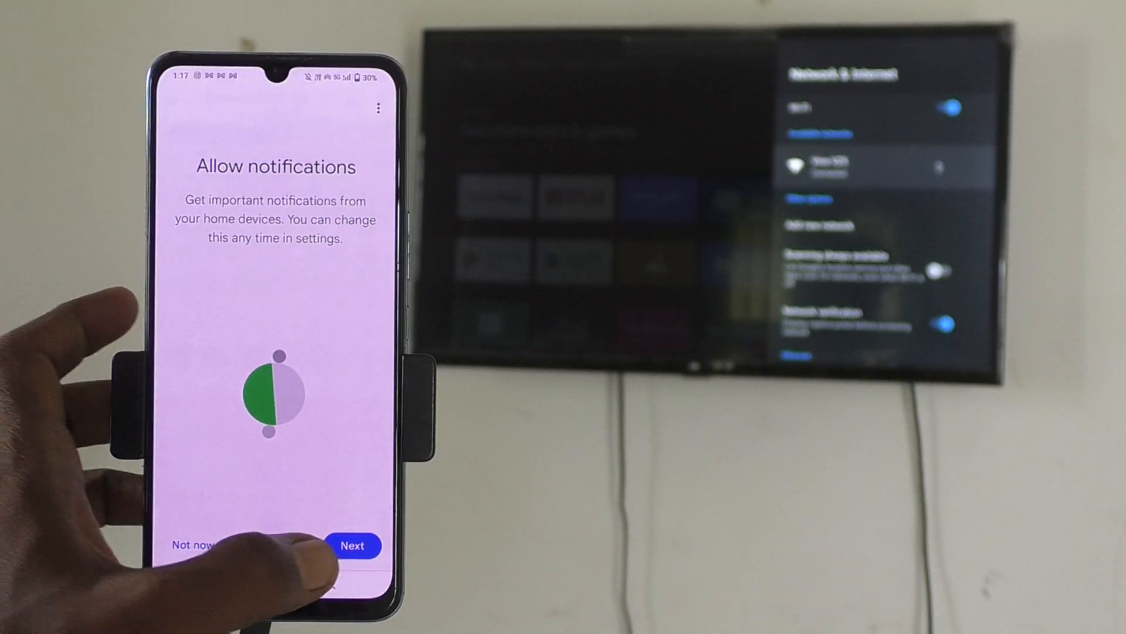
{"action": "left_click", "coordinate": [353, 546]}
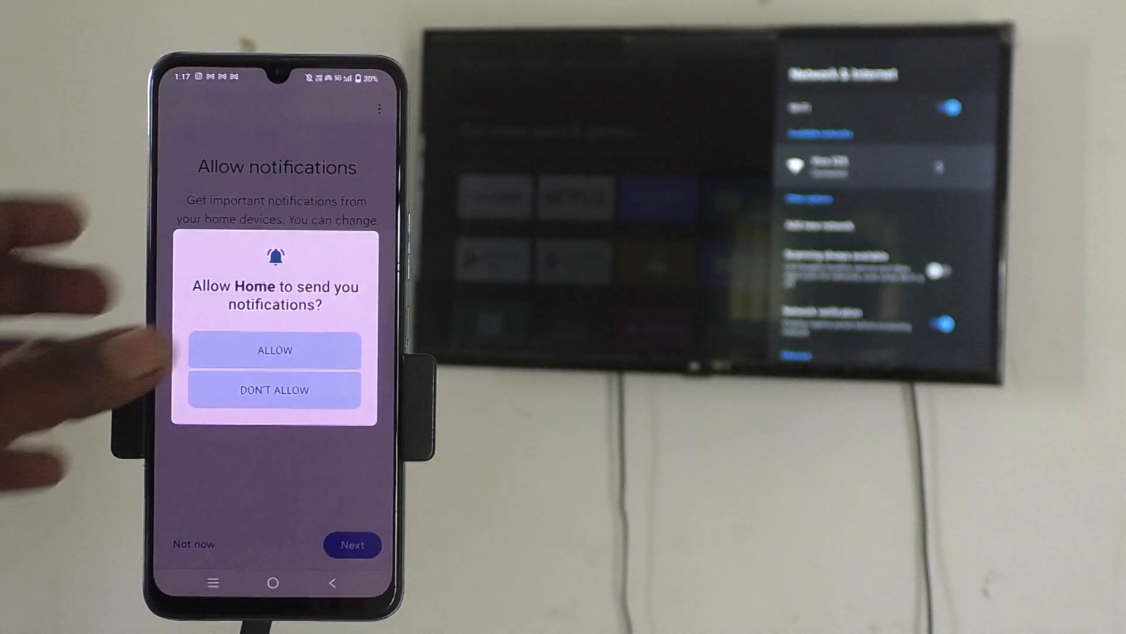
{"action": "left_click", "coordinate": [273, 350]}
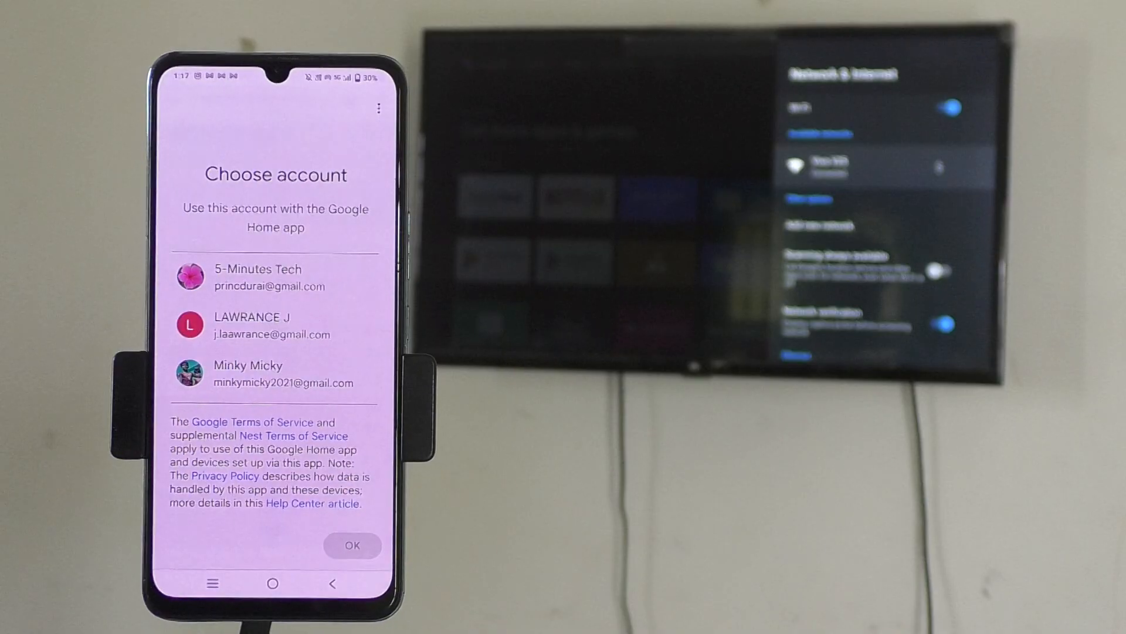
{"action": "scroll", "scroll_direction": "down", "scroll_amount": 3}
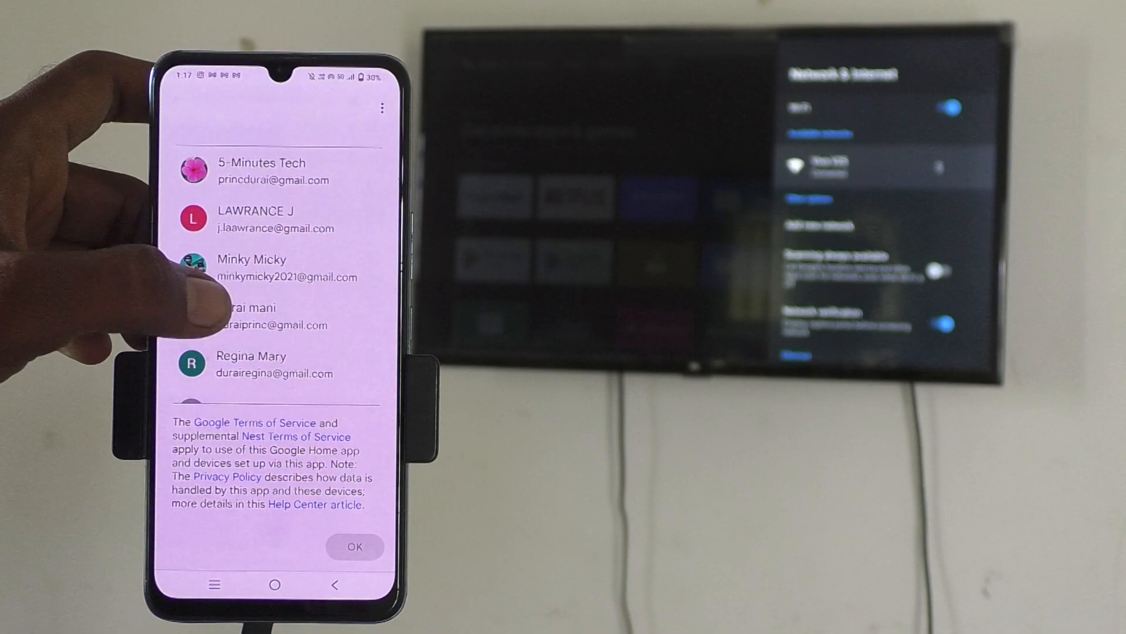
{"action": "left_click", "coordinate": [244, 314]}
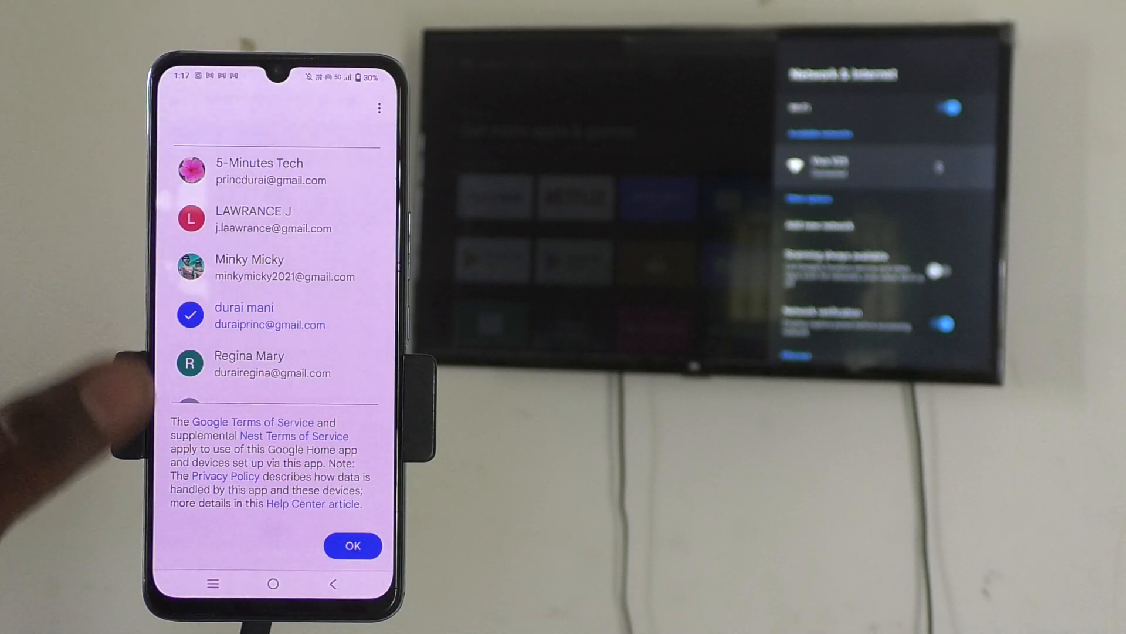
{"action": "left_click", "coordinate": [352, 546]}
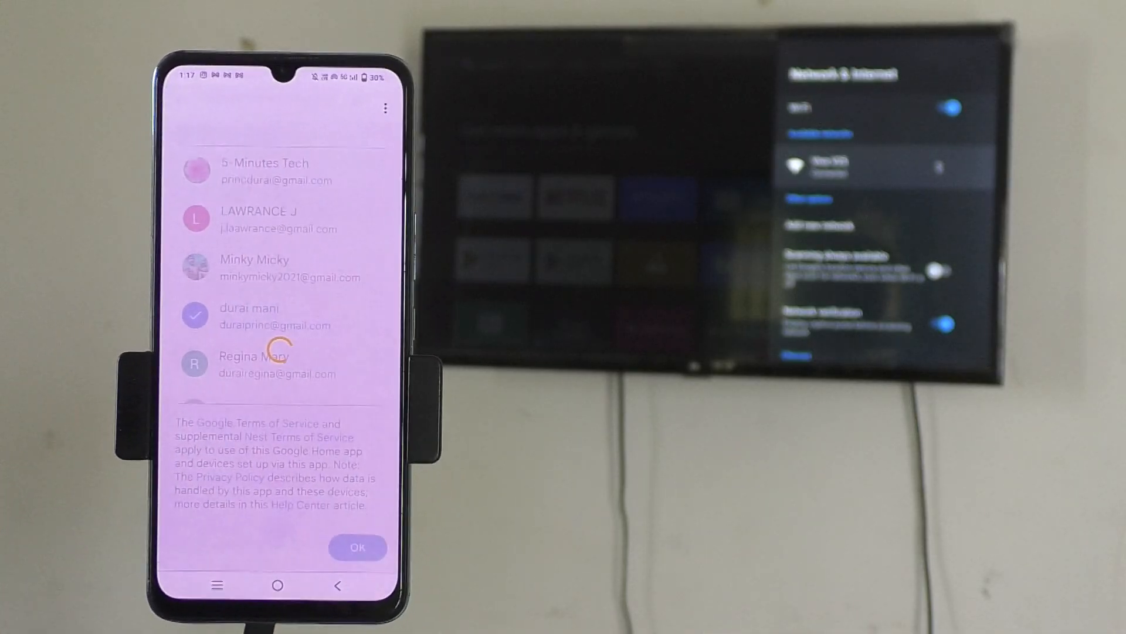
{"action": "left_click", "coordinate": [358, 547]}
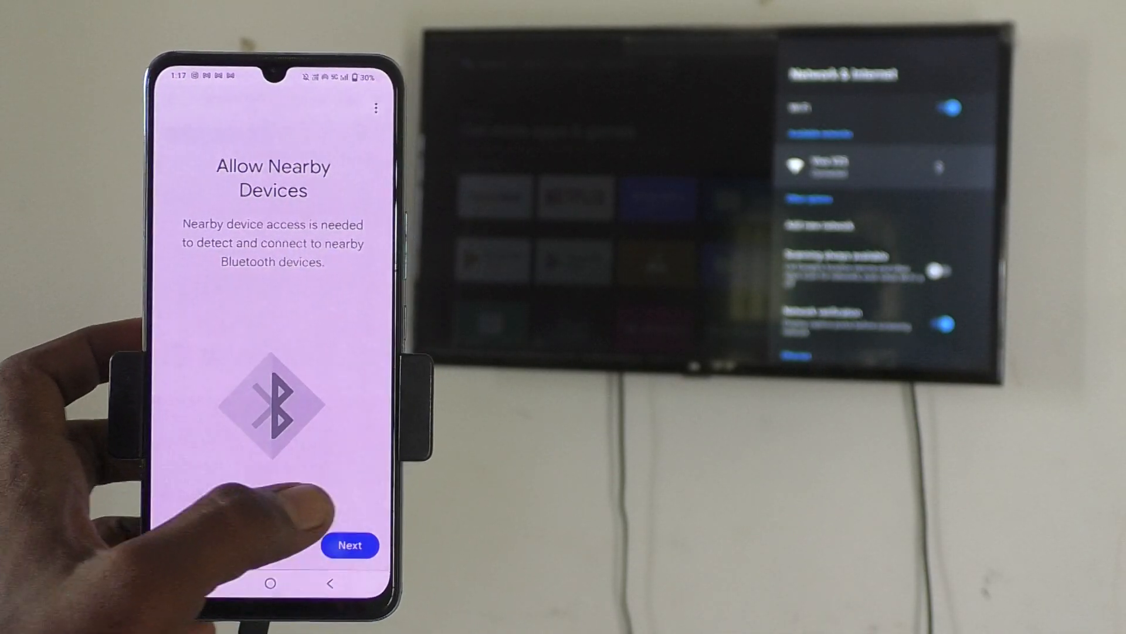
Grant nearby-device access and location access while using the app
{"action": "left_click", "coordinate": [350, 545]}
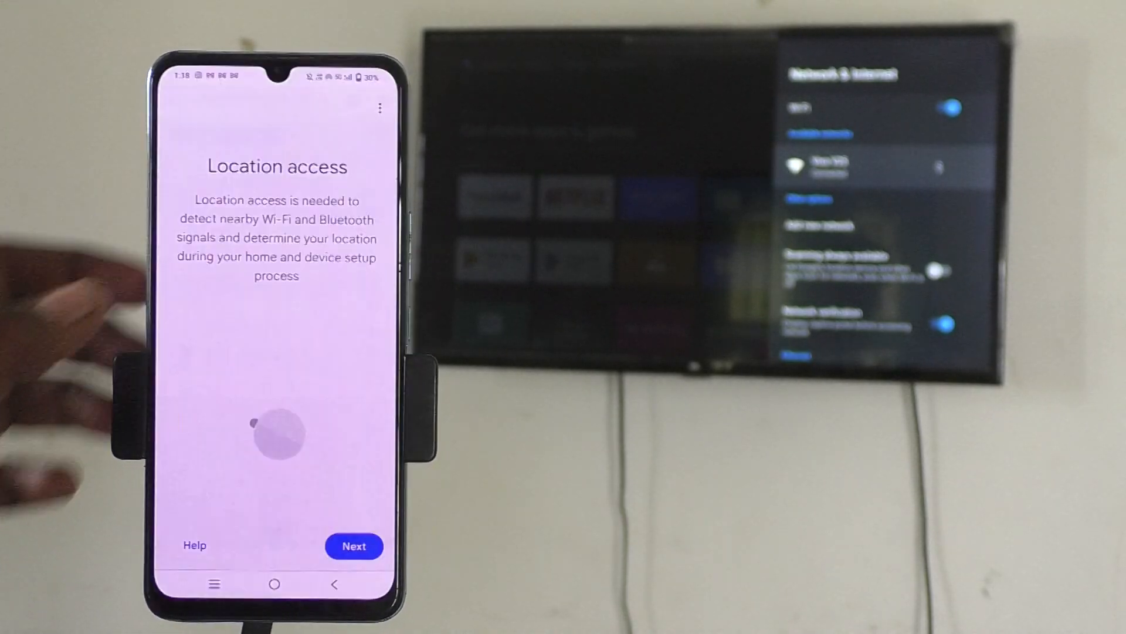
{"action": "left_click", "coordinate": [353, 545]}
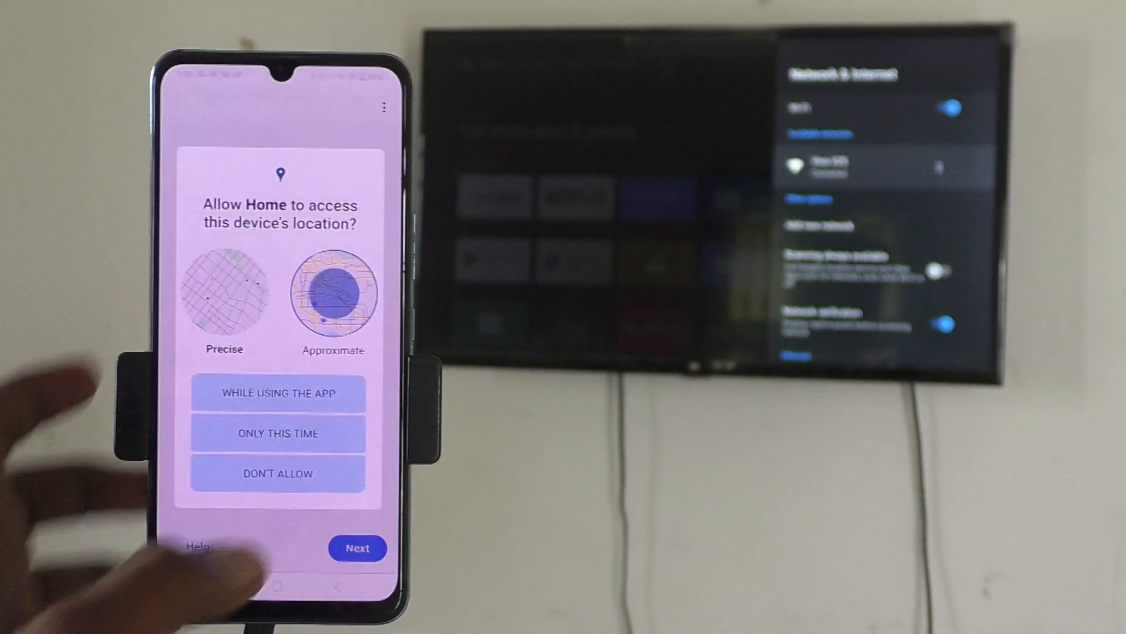
{"action": "left_click", "coordinate": [224, 295]}
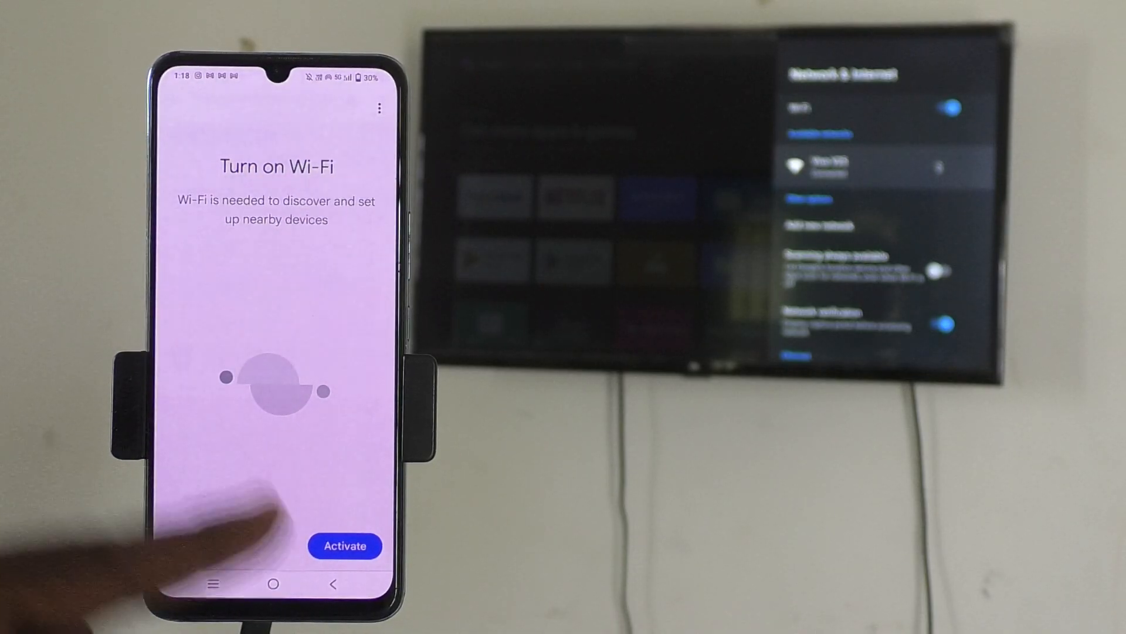
Activate Wi-Fi in Google Home for finding nearby devices
{"action": "left_click", "coordinate": [345, 546]}
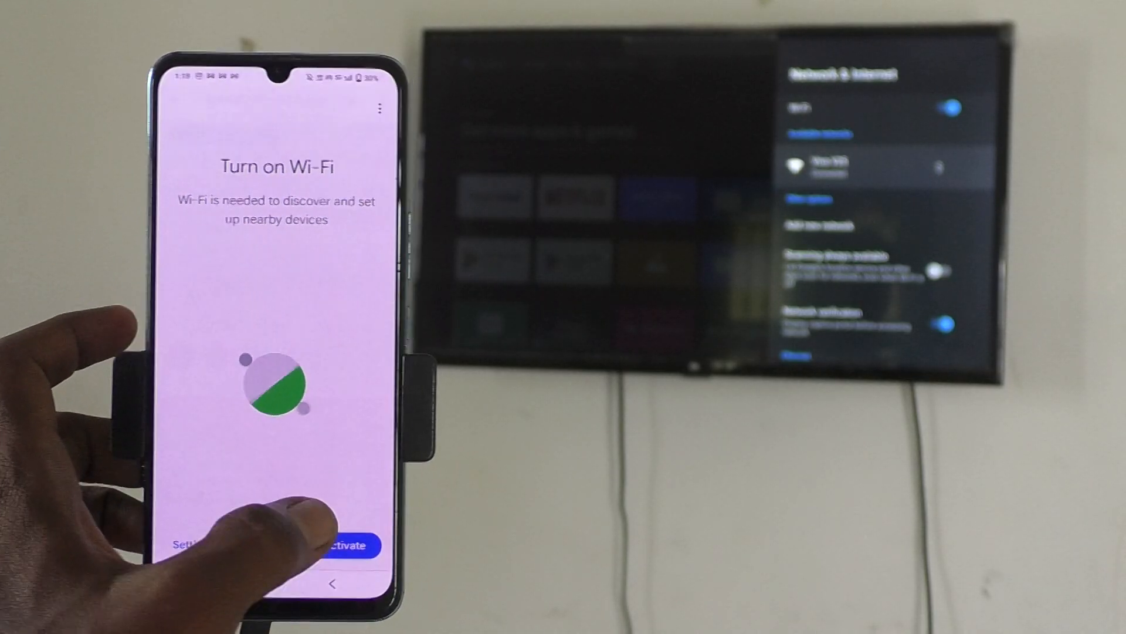
{"action": "left_click", "coordinate": [344, 545]}
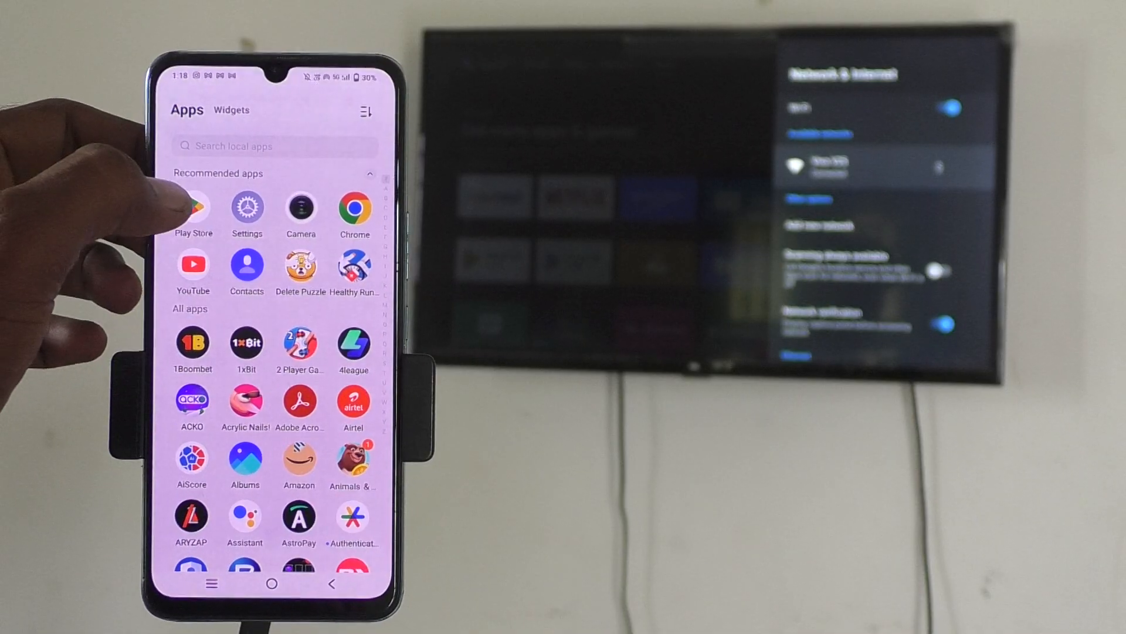
Find Home by searching 'ho' in the app drawer, relaunch it and pass the intro
{"action": "left_click", "coordinate": [248, 146]}
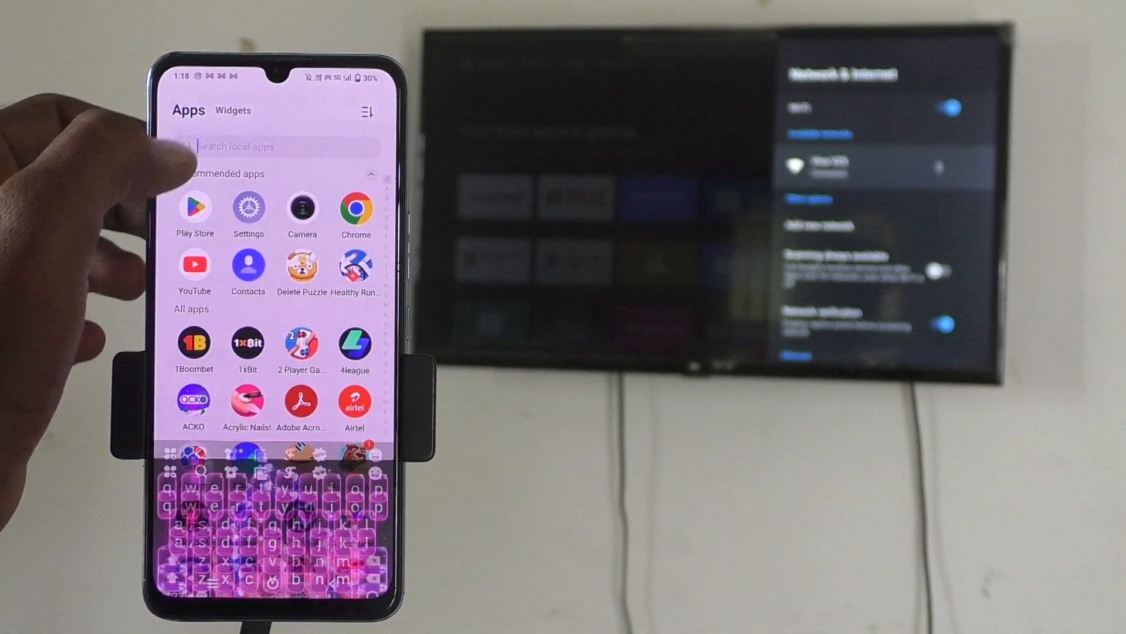
{"action": "type", "text": "ho"}
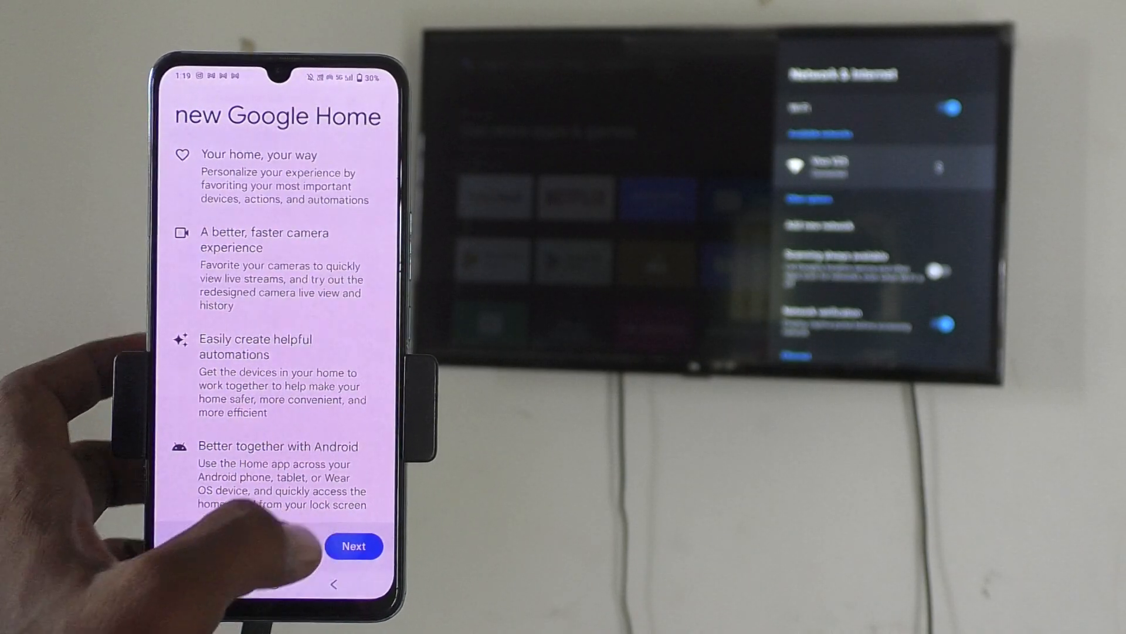
{"action": "left_click", "coordinate": [353, 545]}
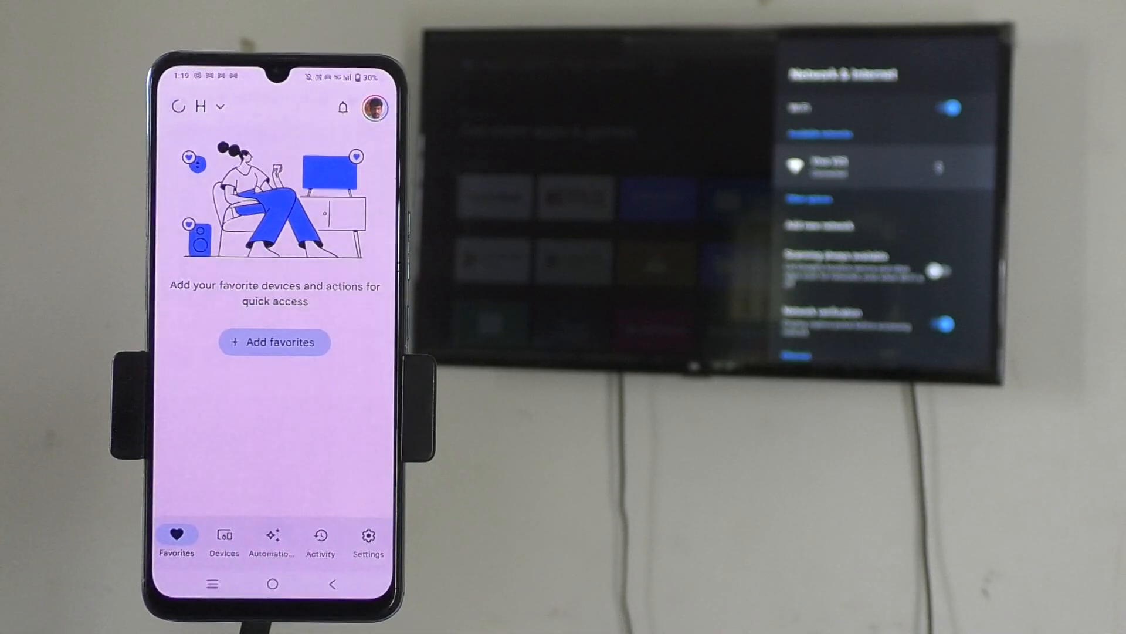
Show the Devices list and open the Android TV's control page
{"action": "left_click", "coordinate": [224, 538]}
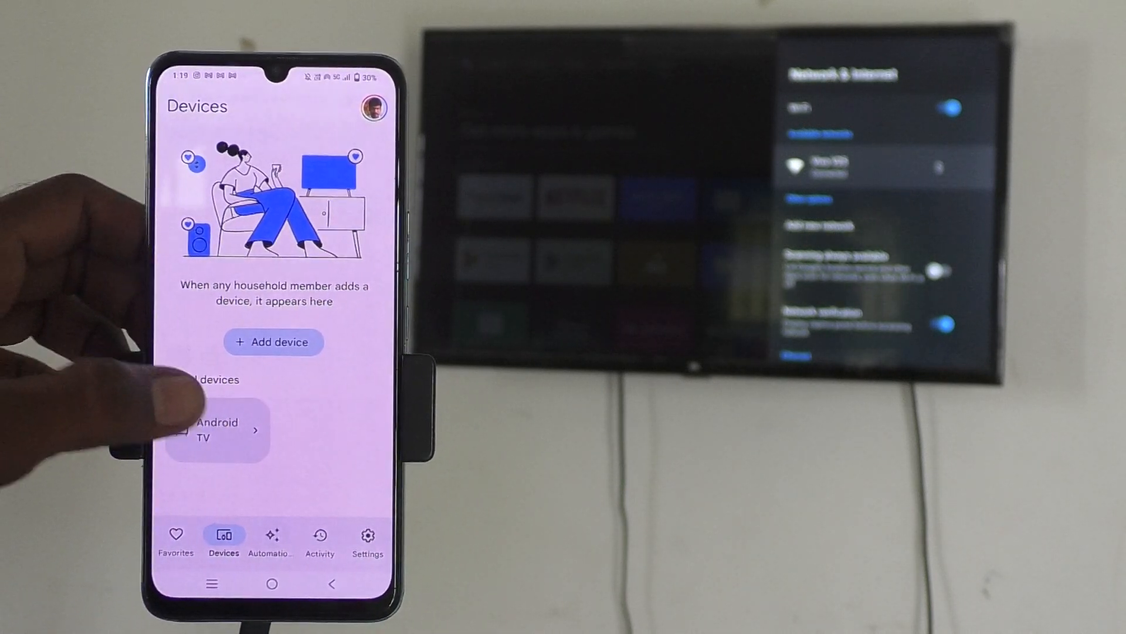
{"action": "left_click", "coordinate": [217, 429]}
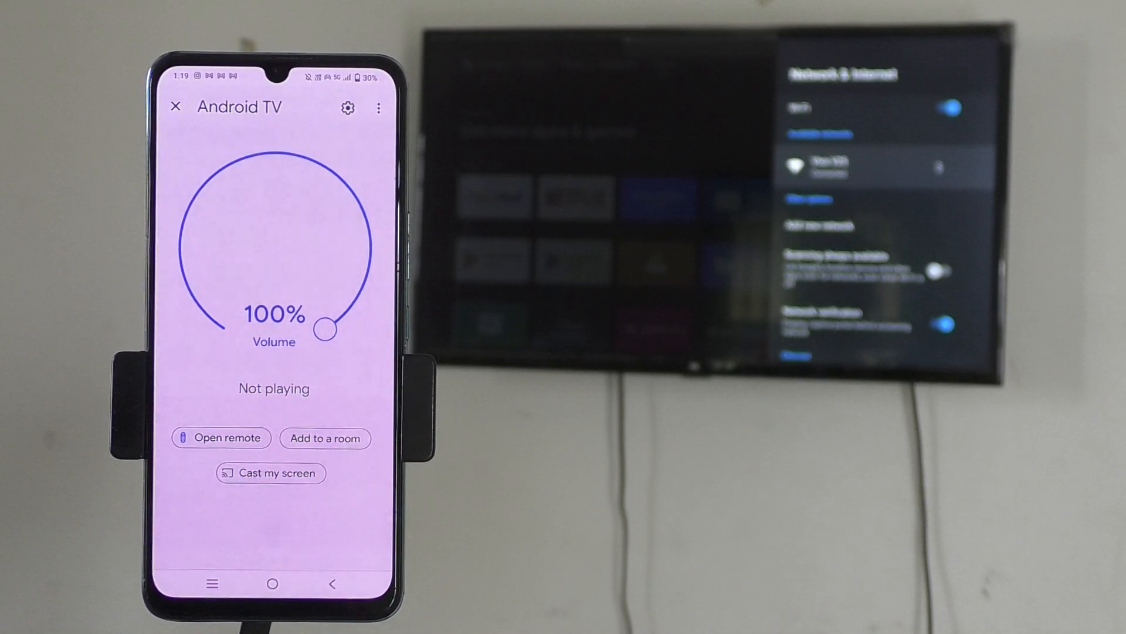
Cast the phone screen to the Android TV, confirming mirroring and screen capture
{"action": "left_click", "coordinate": [270, 473]}
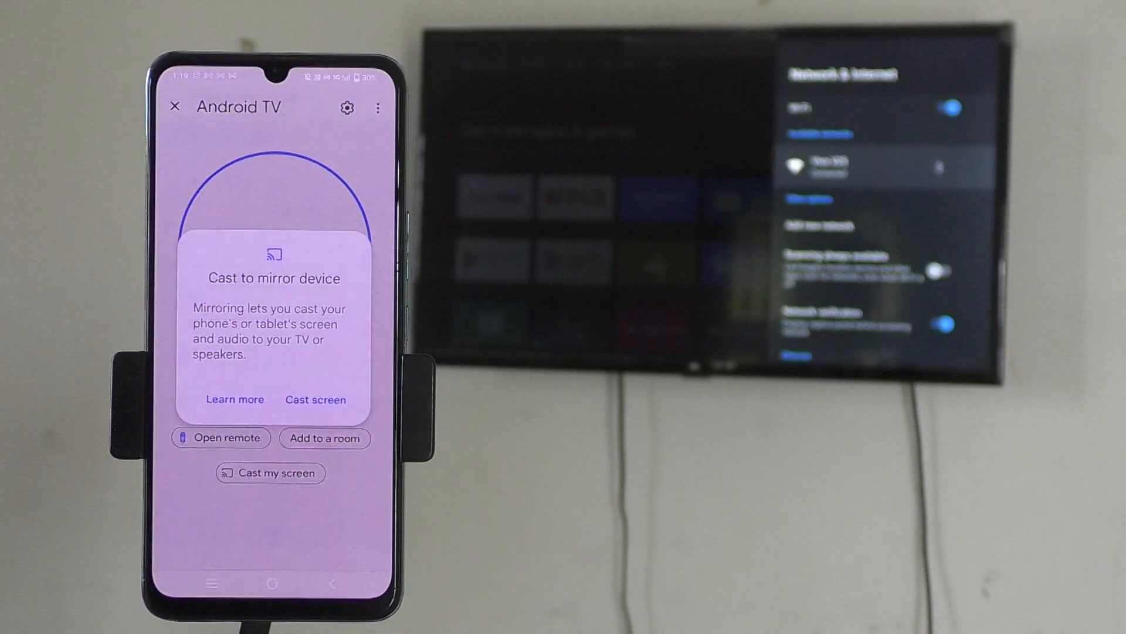
{"action": "left_click", "coordinate": [315, 399]}
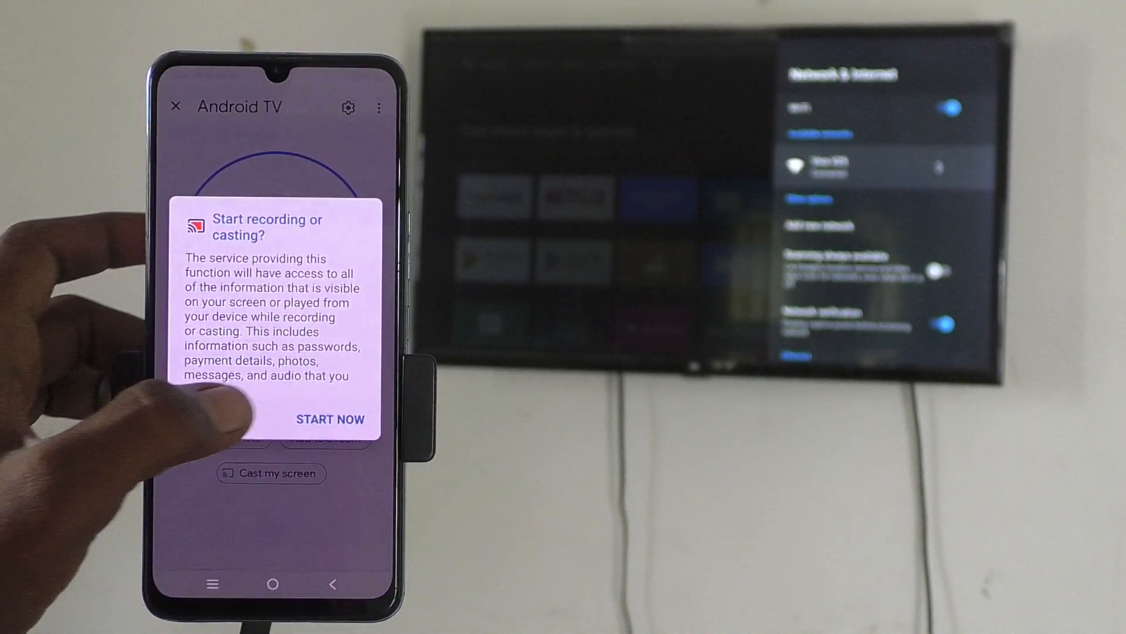
{"action": "left_click", "coordinate": [331, 419]}
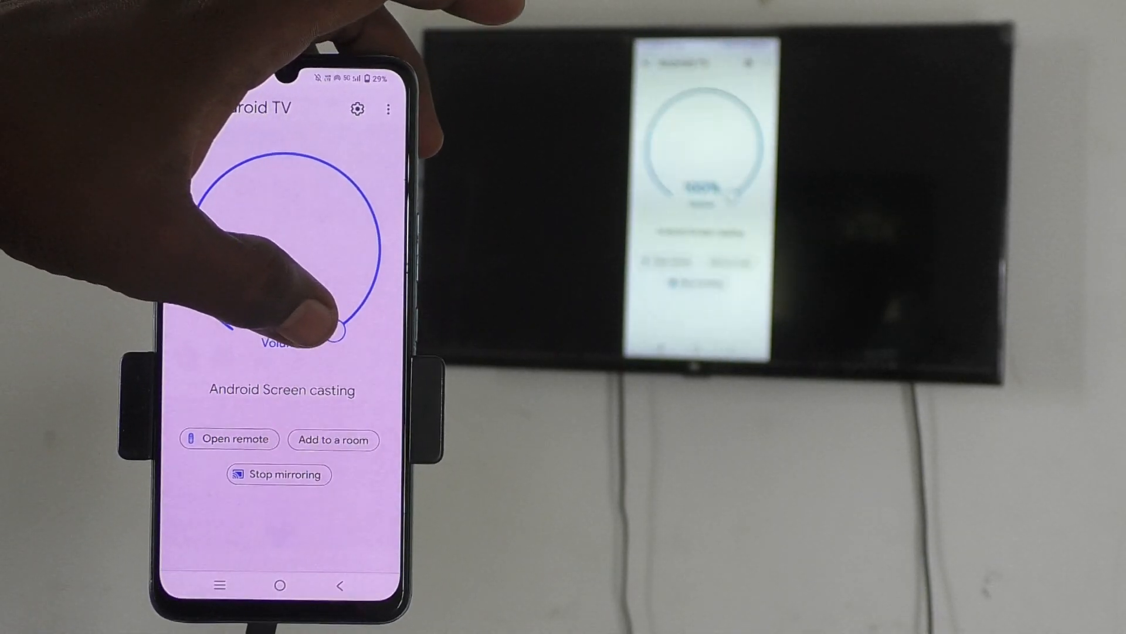
Drag the volume dial to bring the TV volume down from 100% to about 70%
{"action": "left_click_drag", "start_coordinate": [324, 331], "coordinate": [352, 204]}
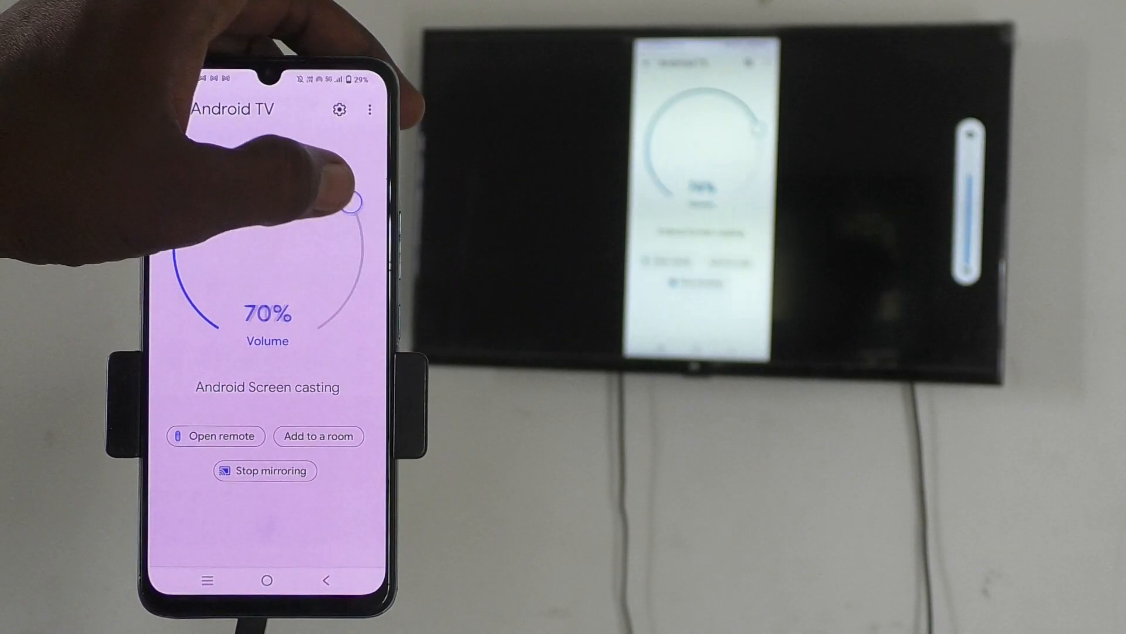
{"action": "left_click_drag", "start_coordinate": [352, 205], "coordinate": [230, 155]}
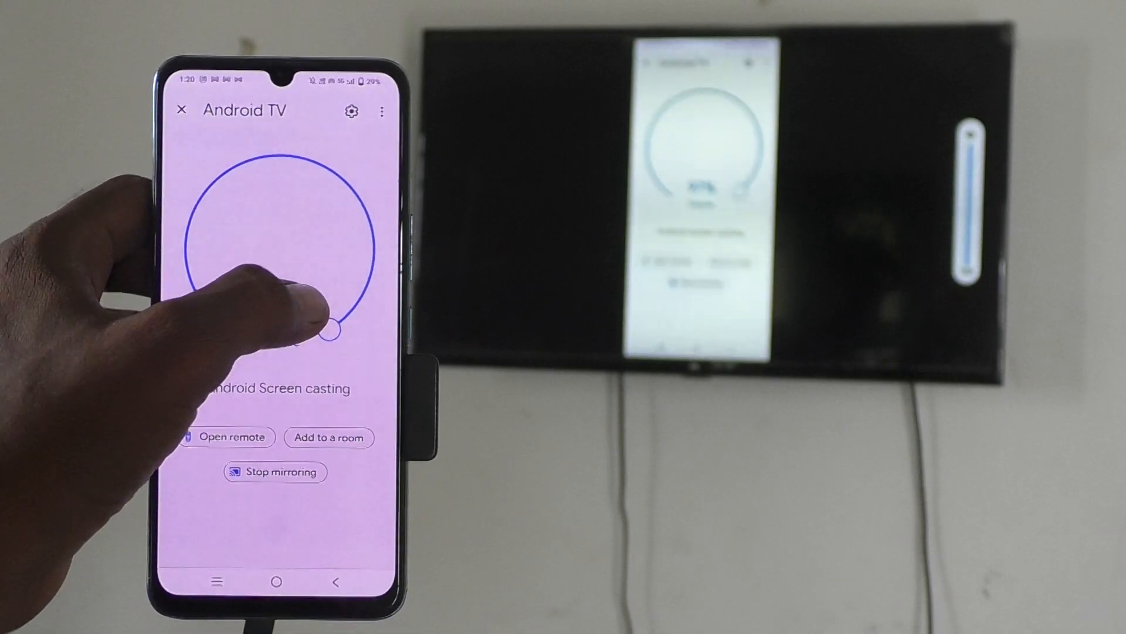
{"action": "left_click_drag", "start_coordinate": [316, 324], "coordinate": [331, 327]}
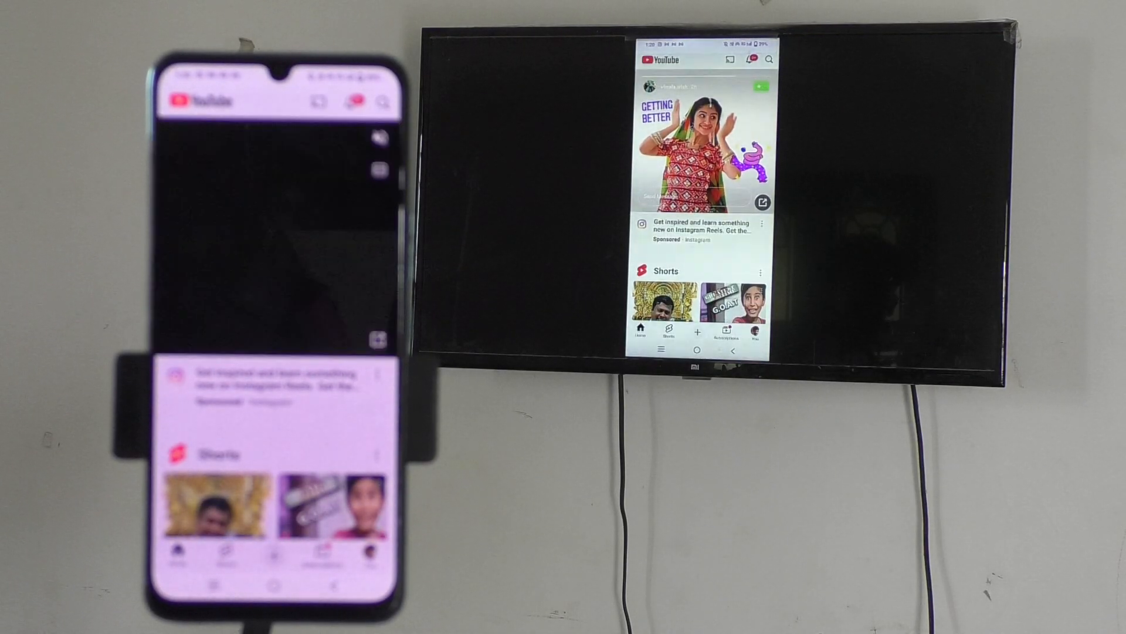
Scroll the YouTube home feed to Shorts and more videos while mirrored on the TV
{"action": "scroll", "scroll_direction": "down", "scroll_amount": 3}
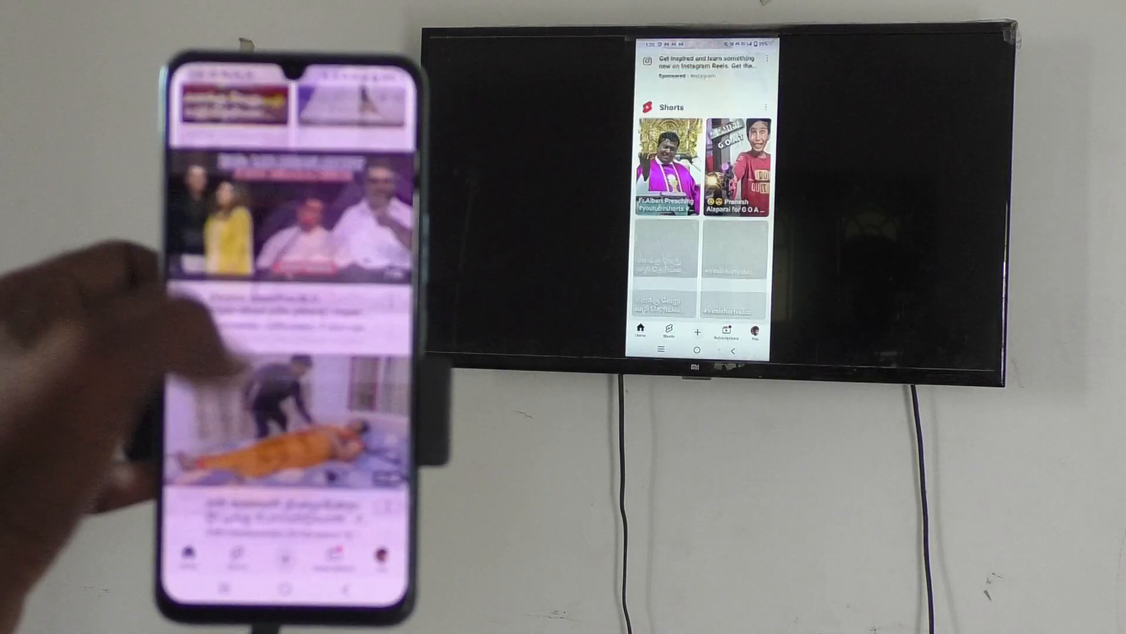